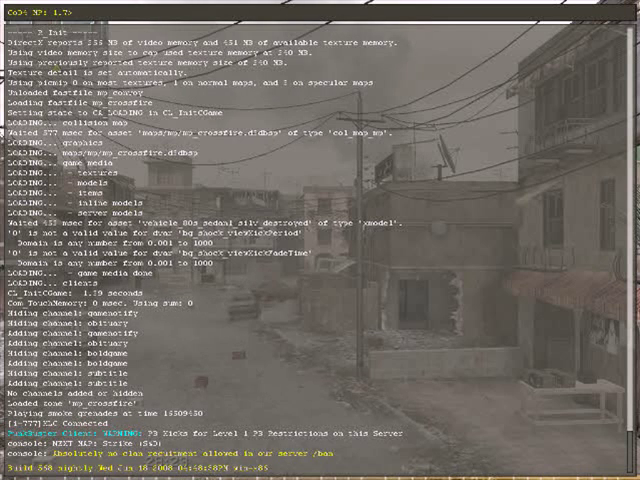
Enter /rcon login with the rcon password to gain remote admin access
text(/rcon li)
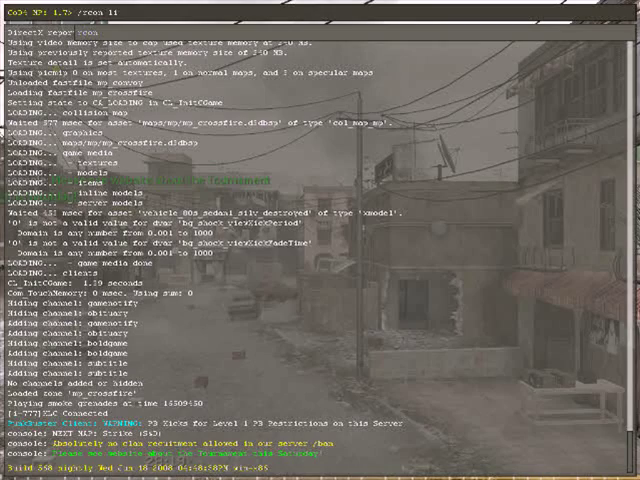
text(ogin)
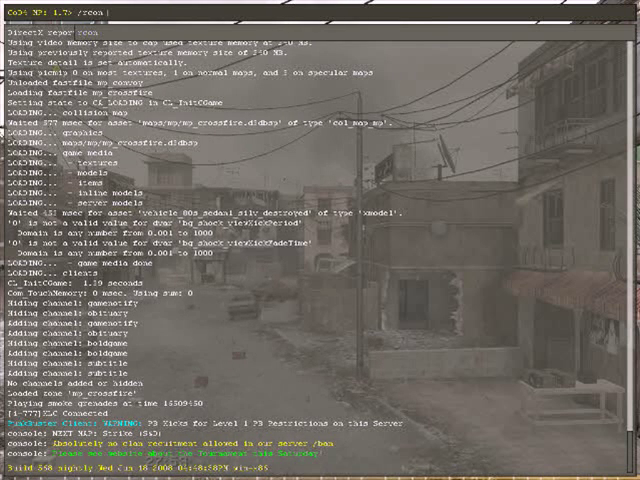
Run /rcon status to list the connected players and their slot numbers
text(status)
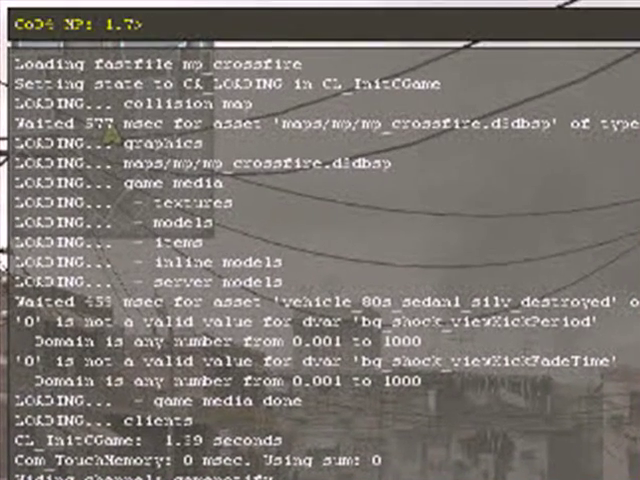
Write the /rcon kick <name> and /rcon banclient <number> commands for removing a player
text(/rcon client)
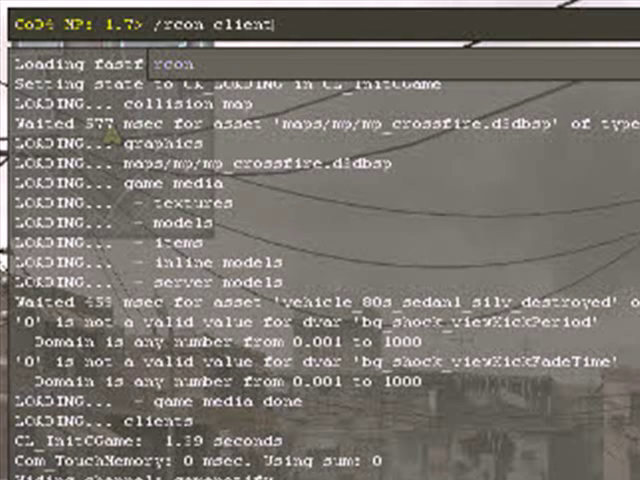
text(kick)
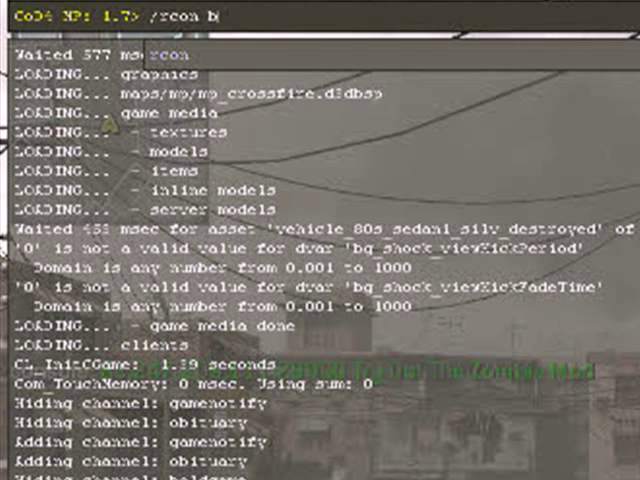
text(anclient)
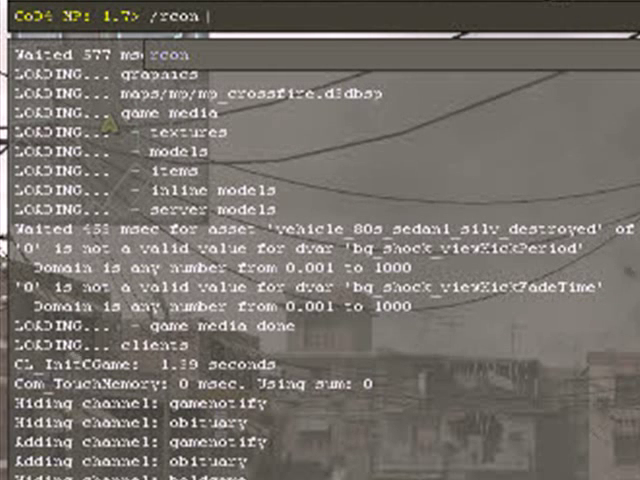
Send /rcon tell 0 "this is a test" as a private message to player 0
text(tell)
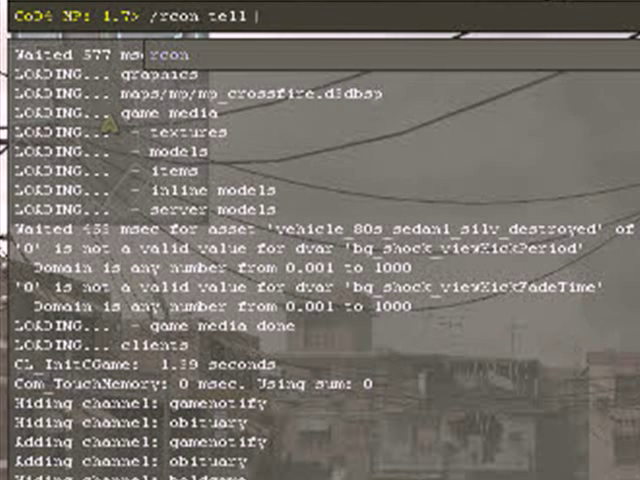
text(Q)
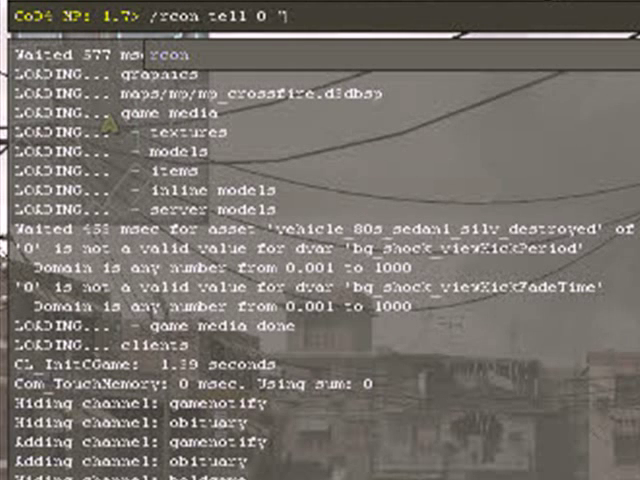
text(hey whats)
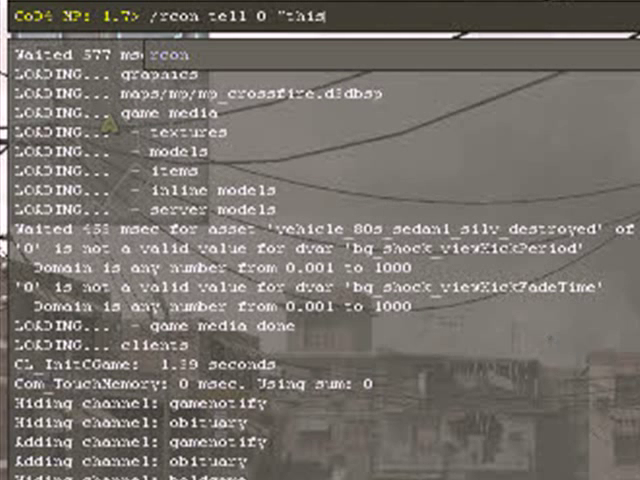
text(s)
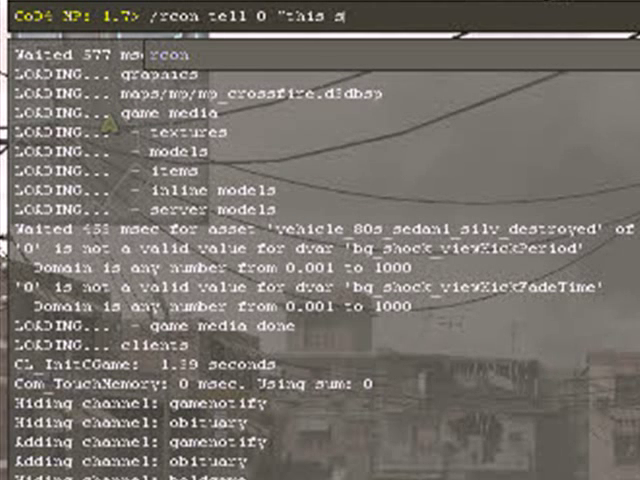
text(is a te)
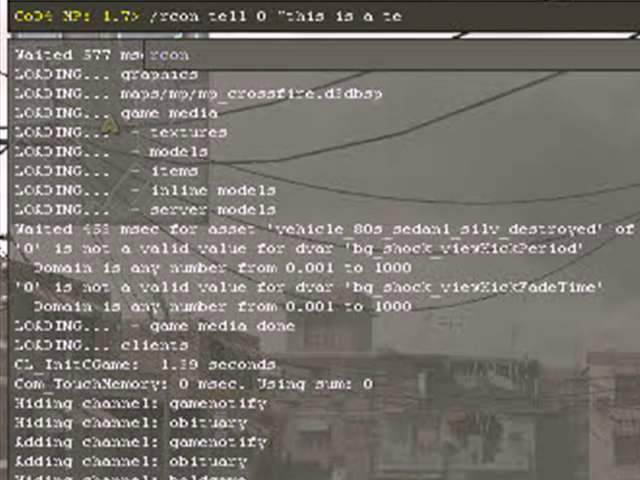
scroll(down, 3)
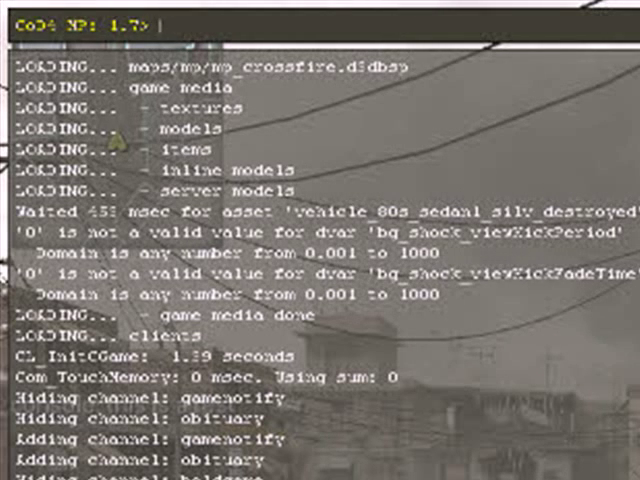
Broadcast /rcon say "^1This is a ..." so the message appears in red to everyone
text(/s)
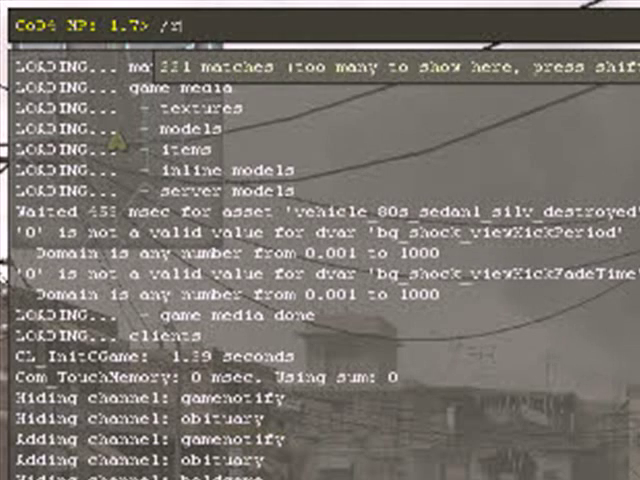
text(/rcon say ")
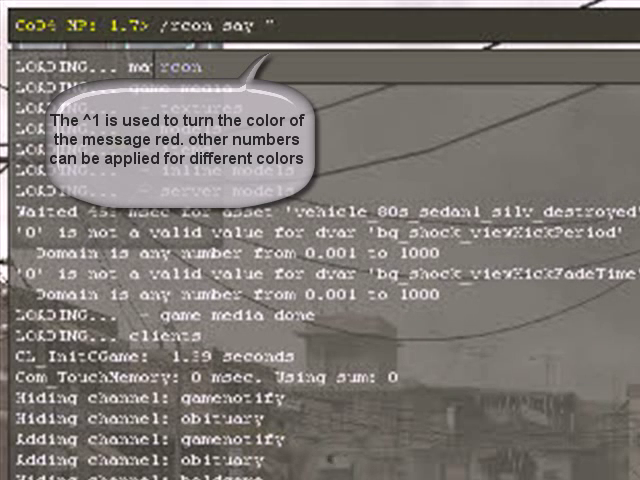
text(This is a)
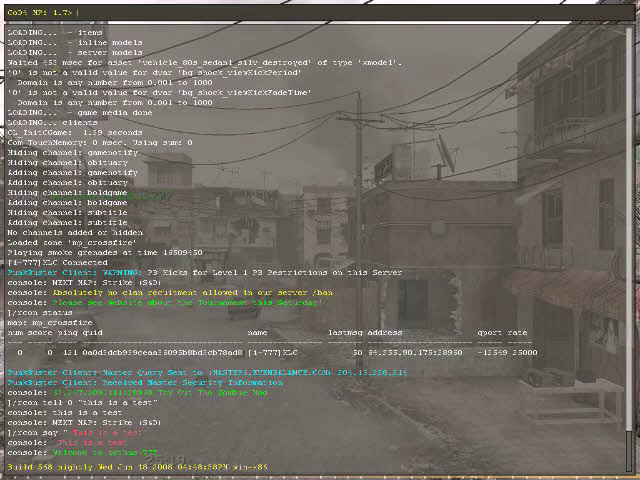
Change the server map with /rcon map mp_backlot
text(/rcon map mp_)
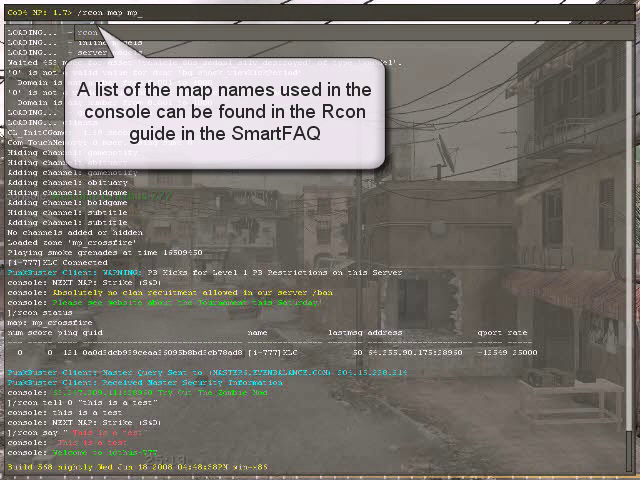
text(backlit)
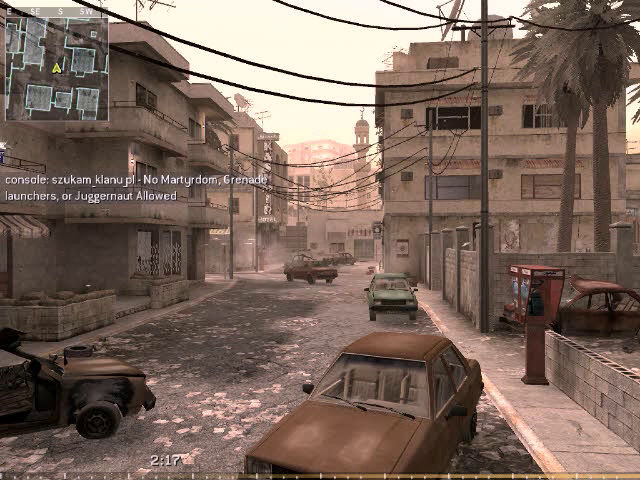
Bring the console back over the new map and begin /rcon map_restart
key(`)
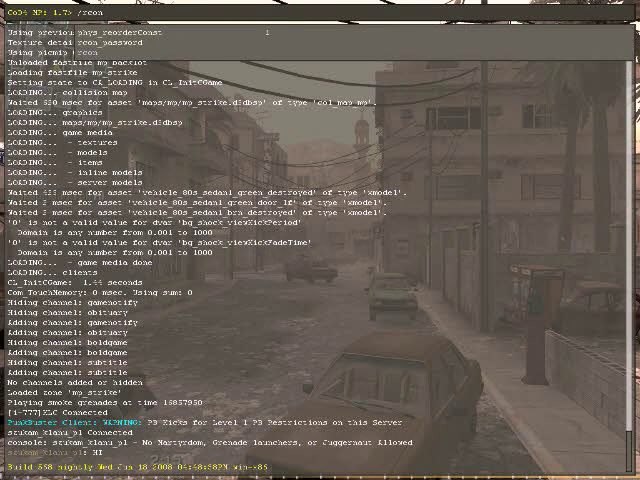
text(map_)
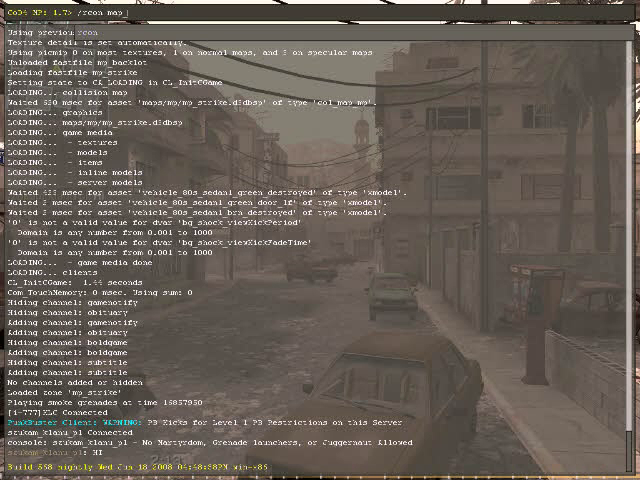